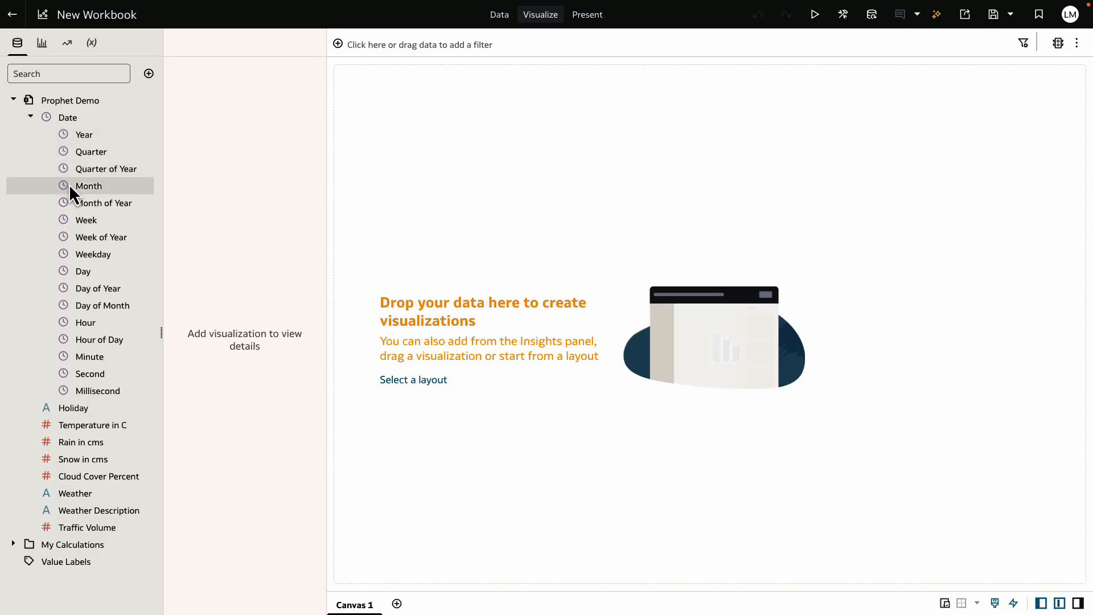
Build the best visualization from Month and Traffic Volume in the Prophet Demo data
click(89, 186)
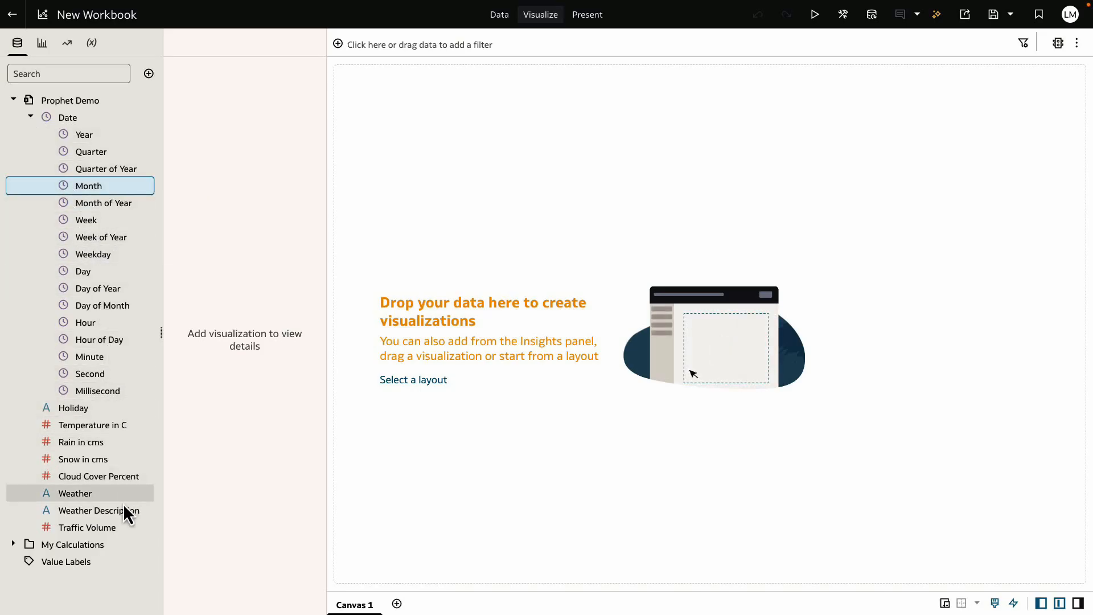
right_click(87, 527)
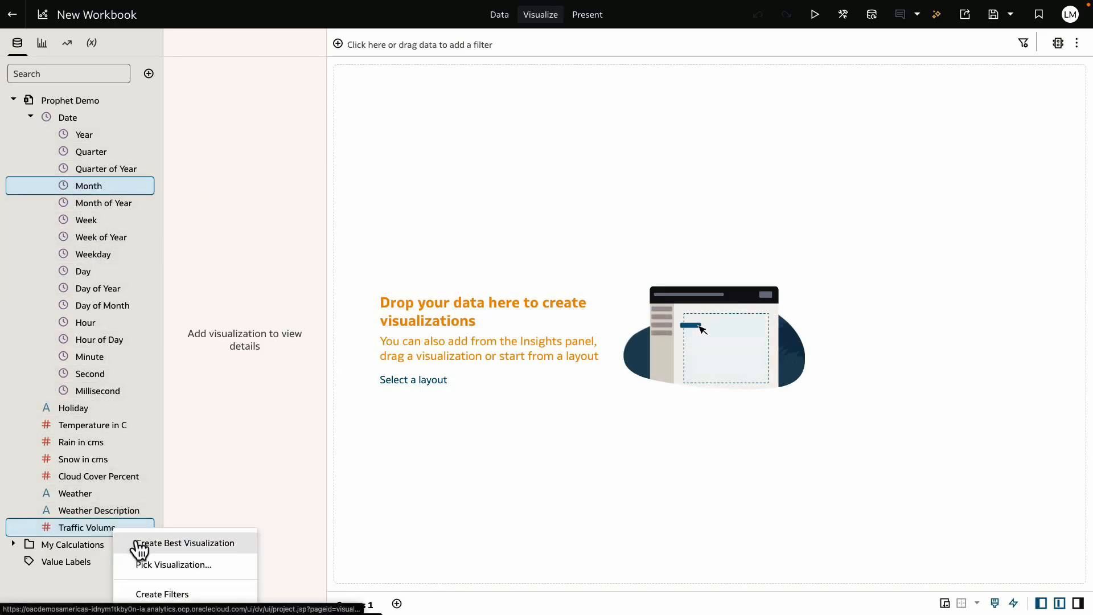
click(185, 542)
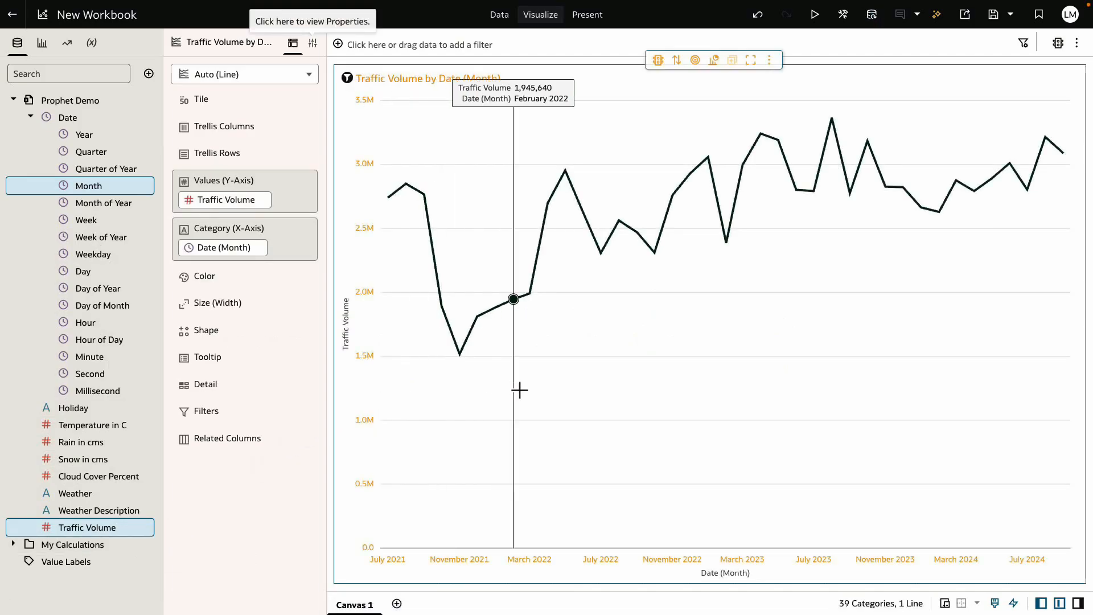
Add a Seasonal ARIMA forecast to the chart and set its Periods to 15
right_click(751, 335)
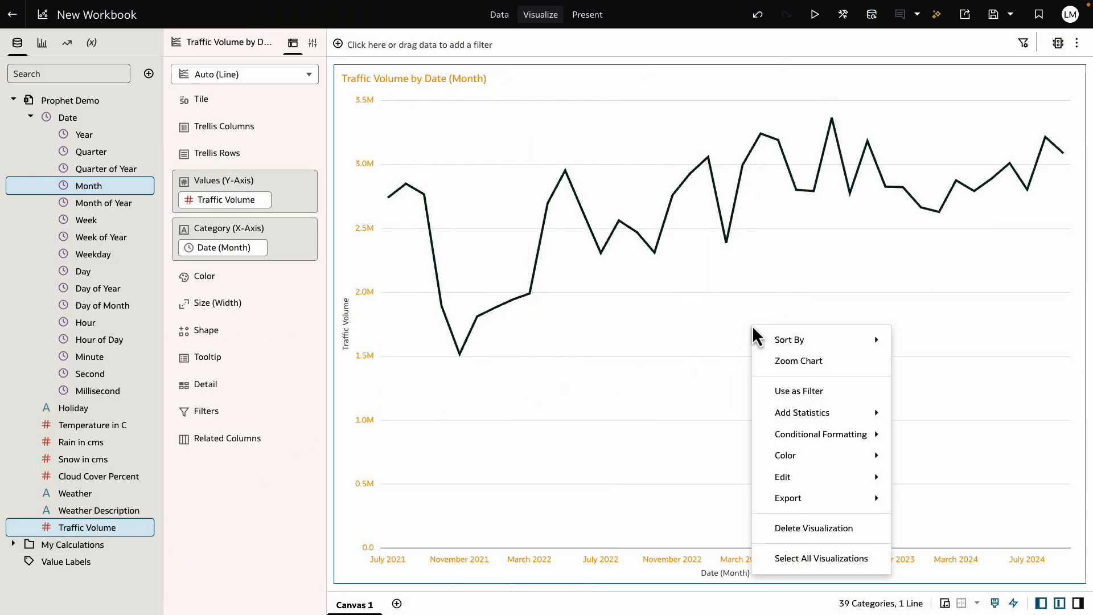
mouse_move(801, 412)
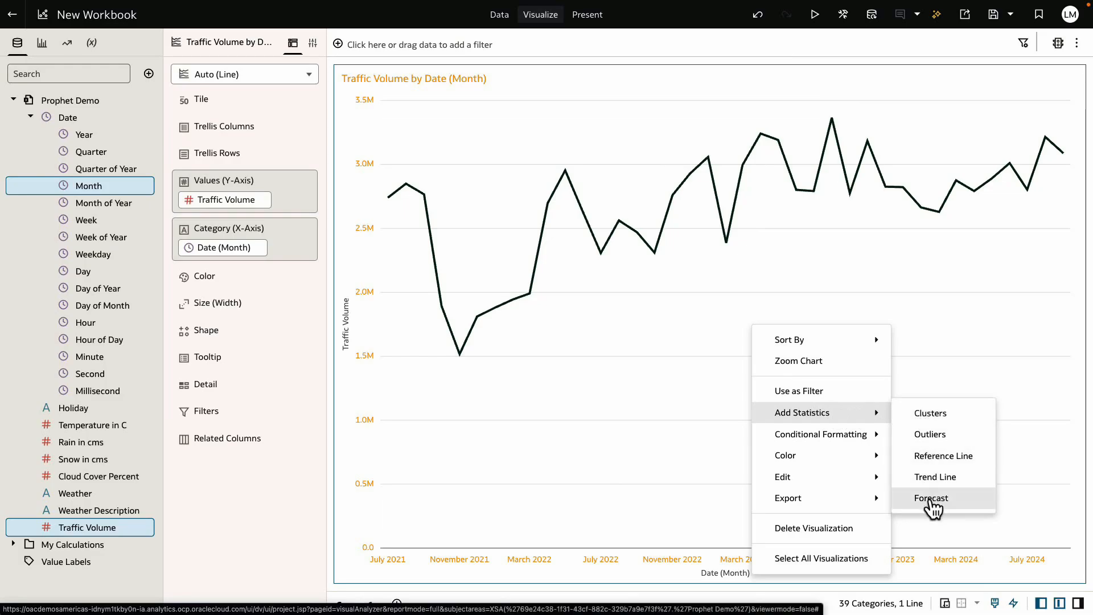
click(930, 498)
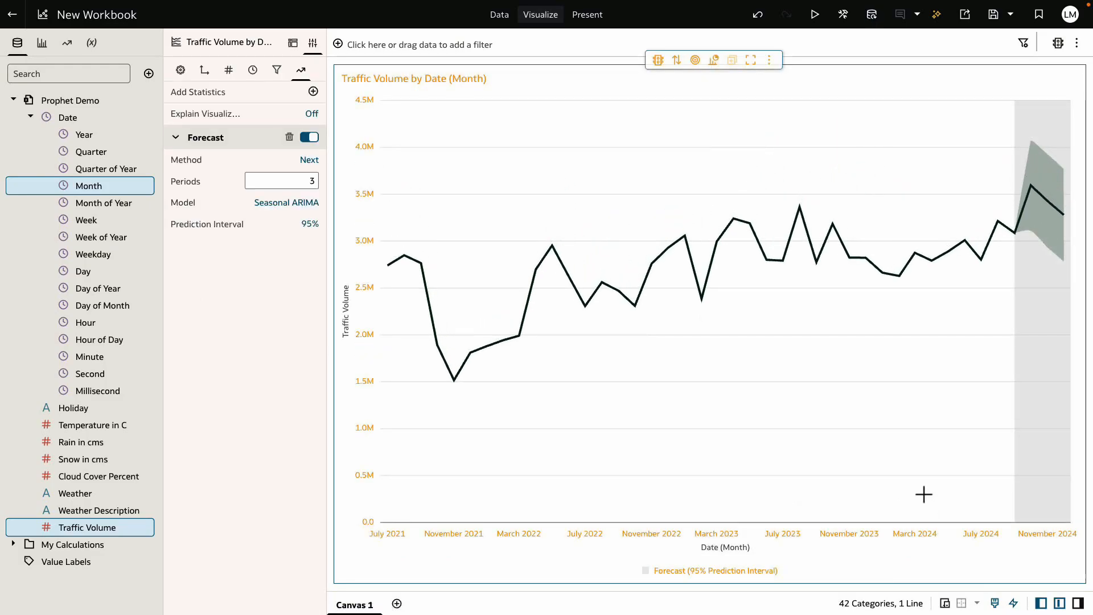
mouse_move(749, 223)
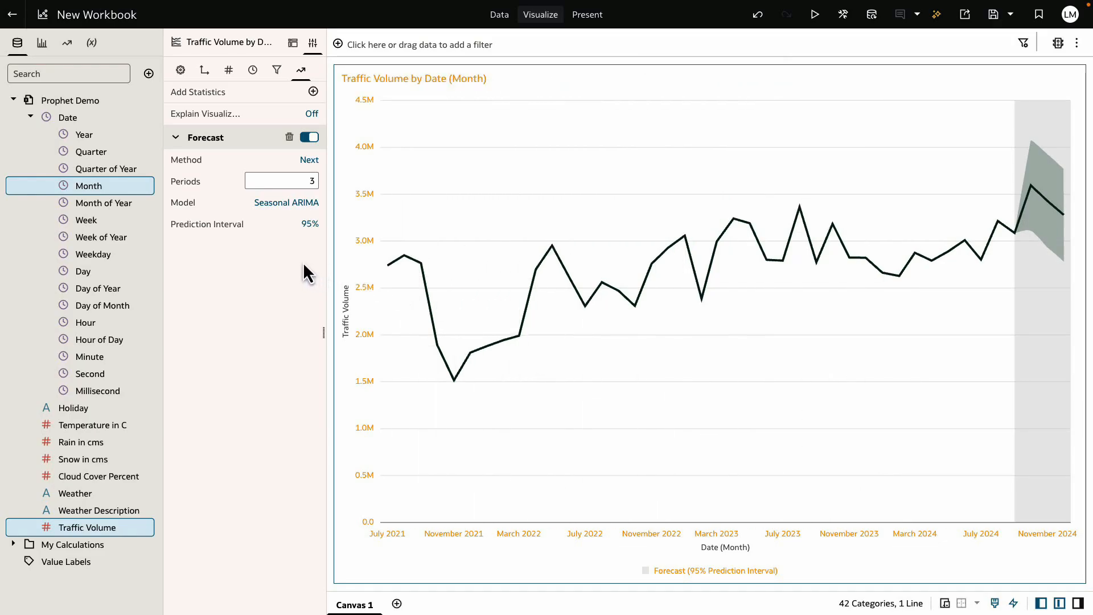
mouse_move(292, 239)
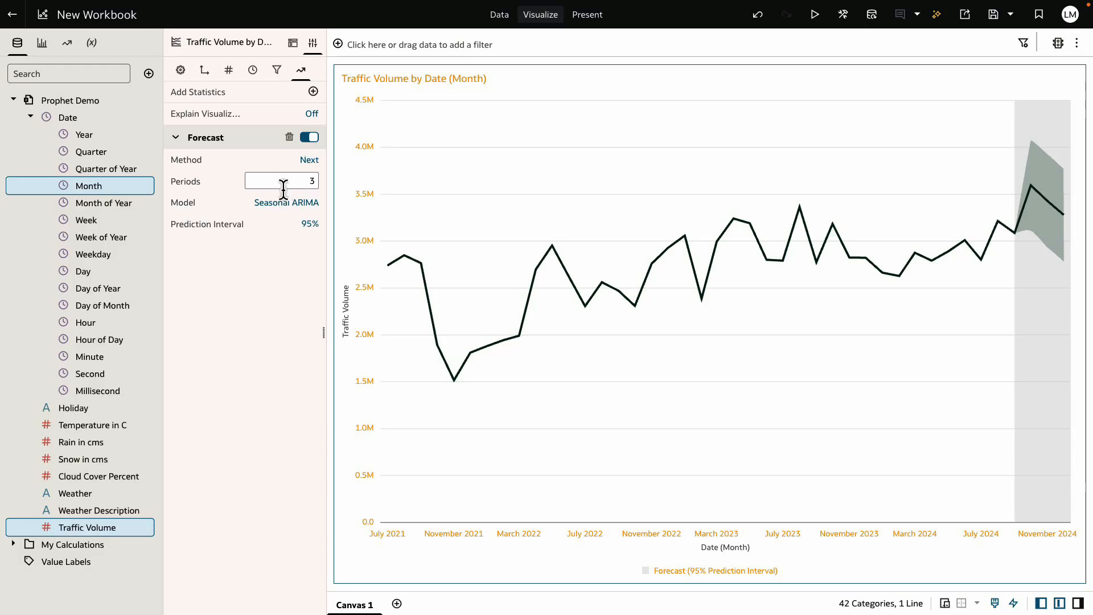
text(15)
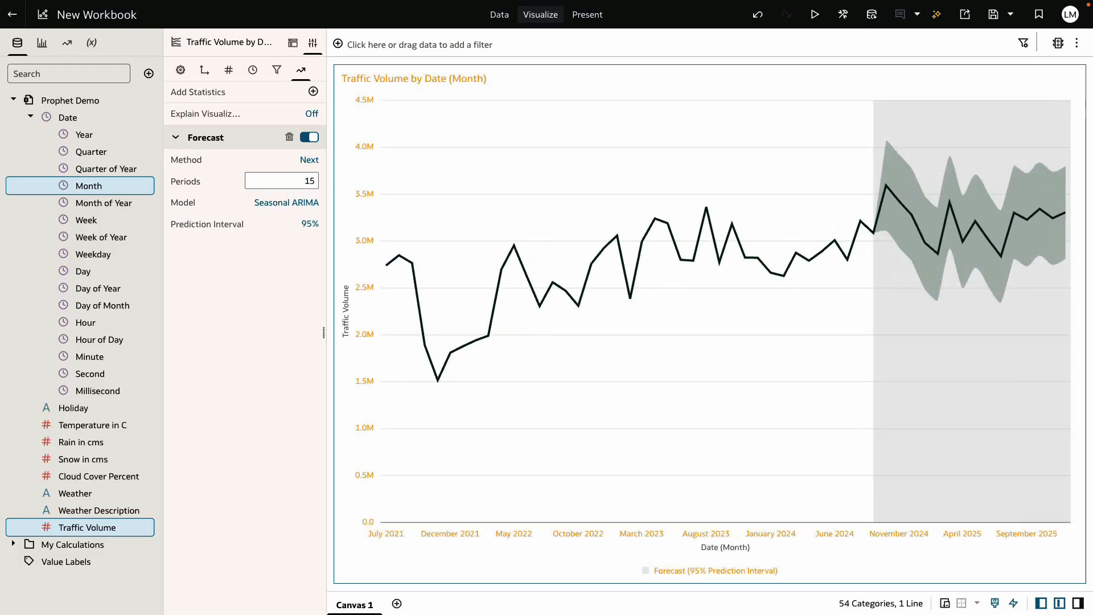
mouse_move(296, 251)
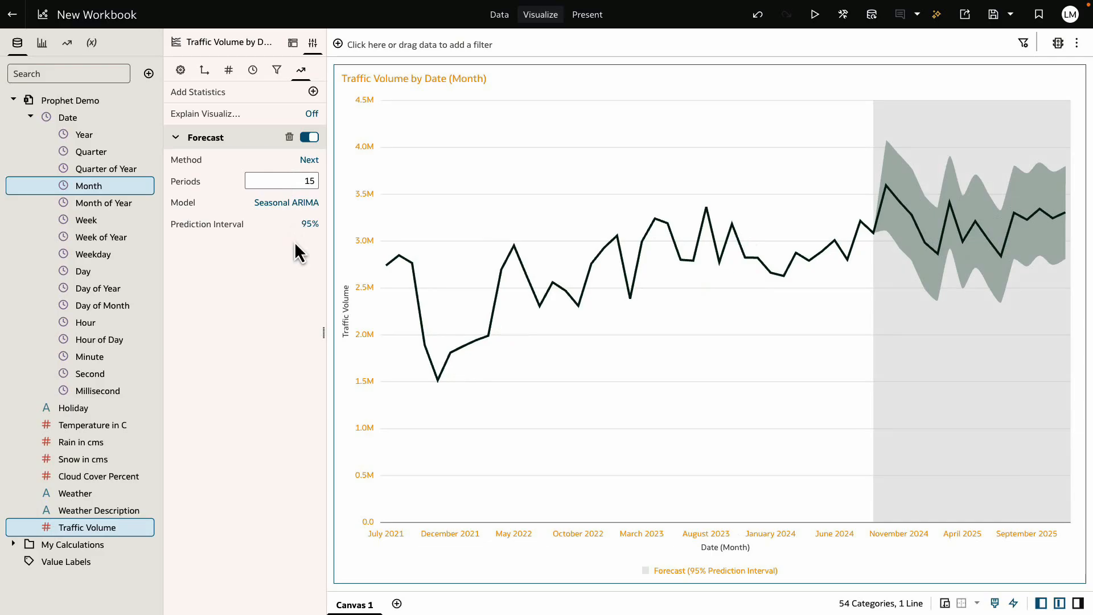
Switch the chart title to custom 'Seasonal ARIMA' and give the value axis a custom start of 0
click(180, 69)
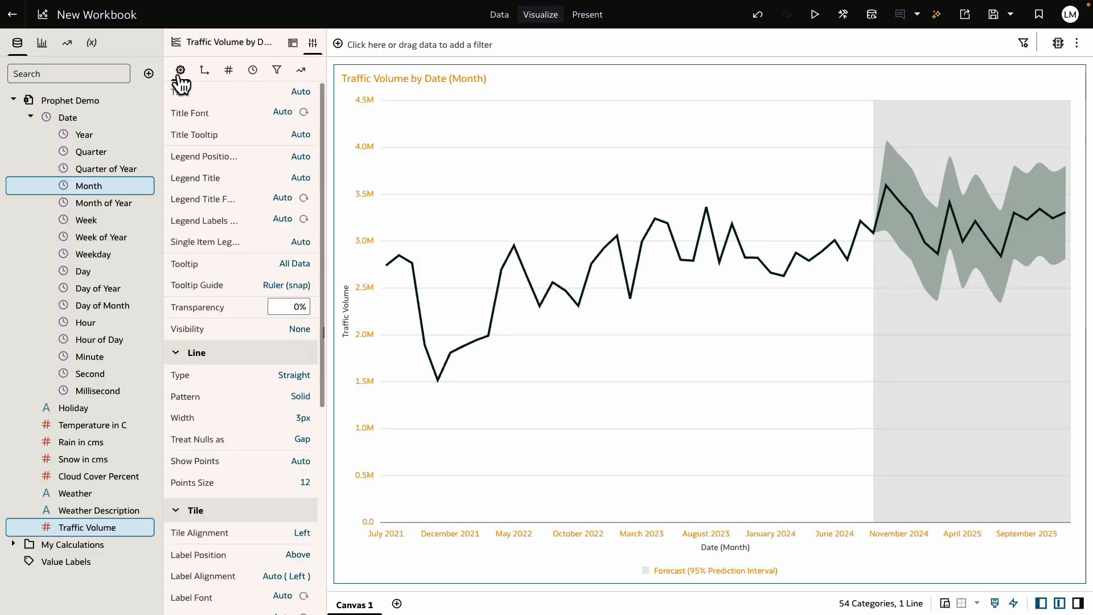
click(300, 91)
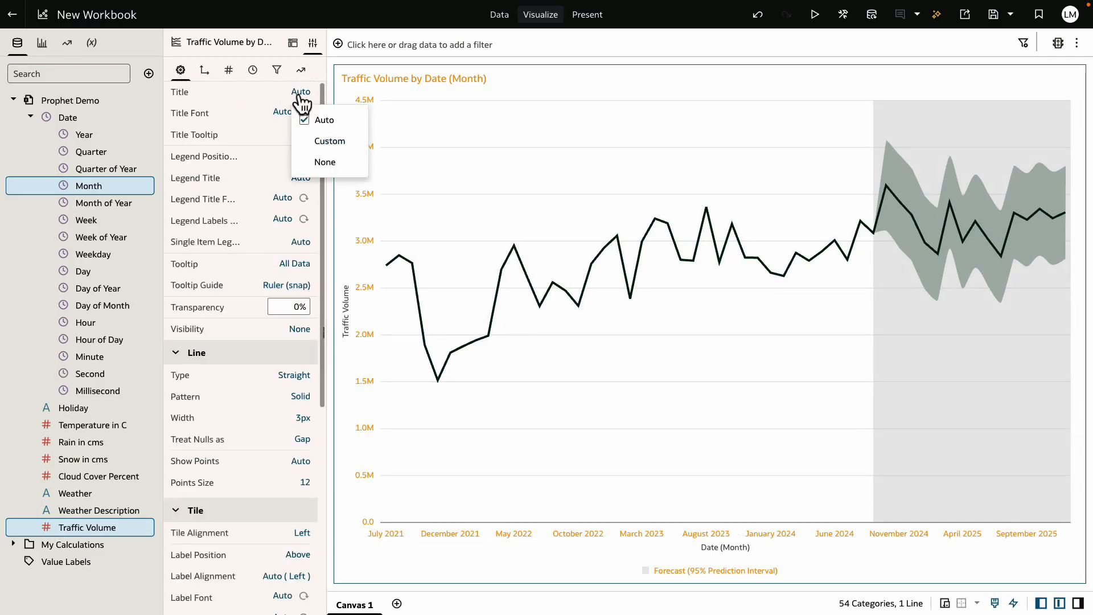
click(328, 141)
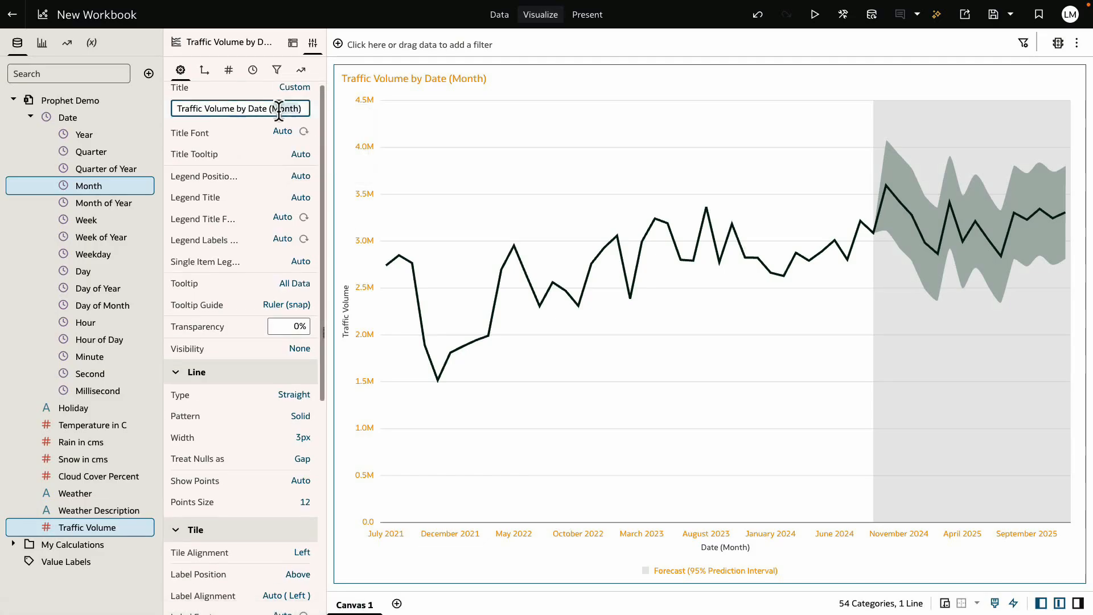
click(204, 69)
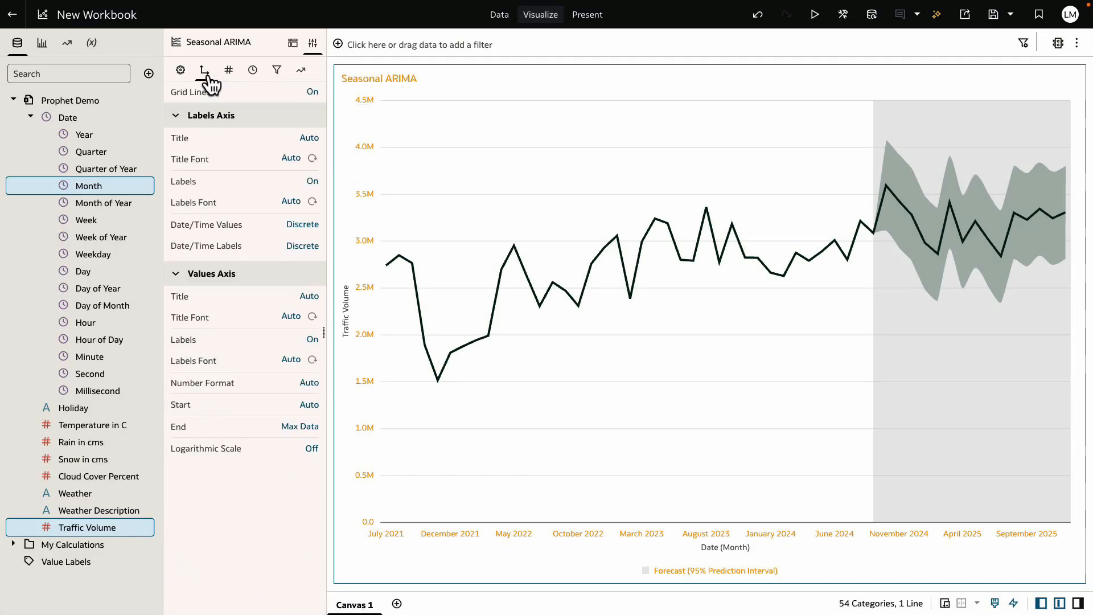
click(308, 404)
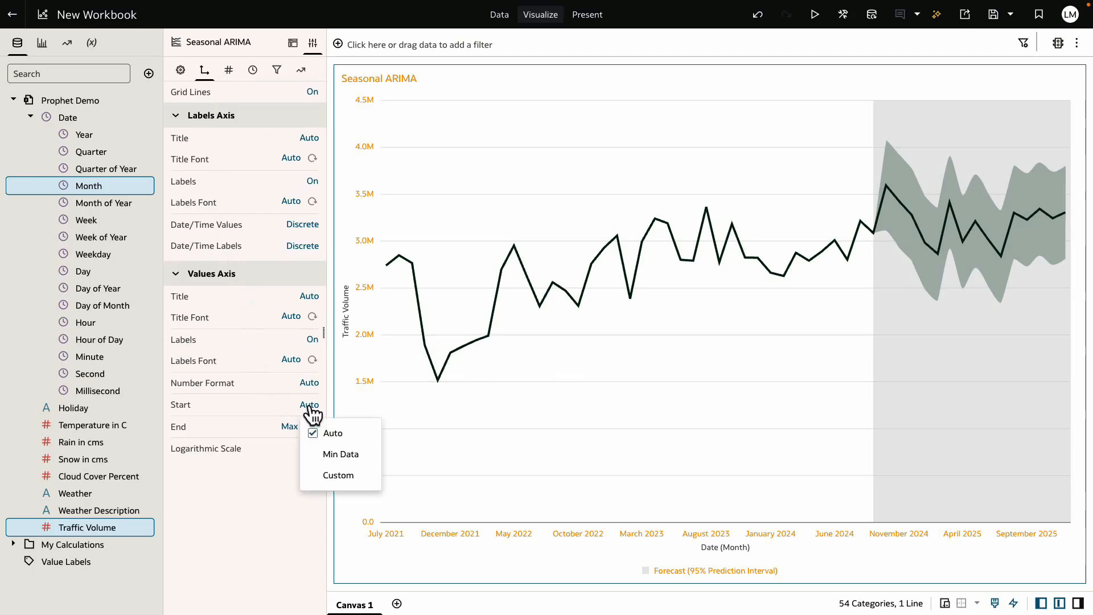
click(338, 475)
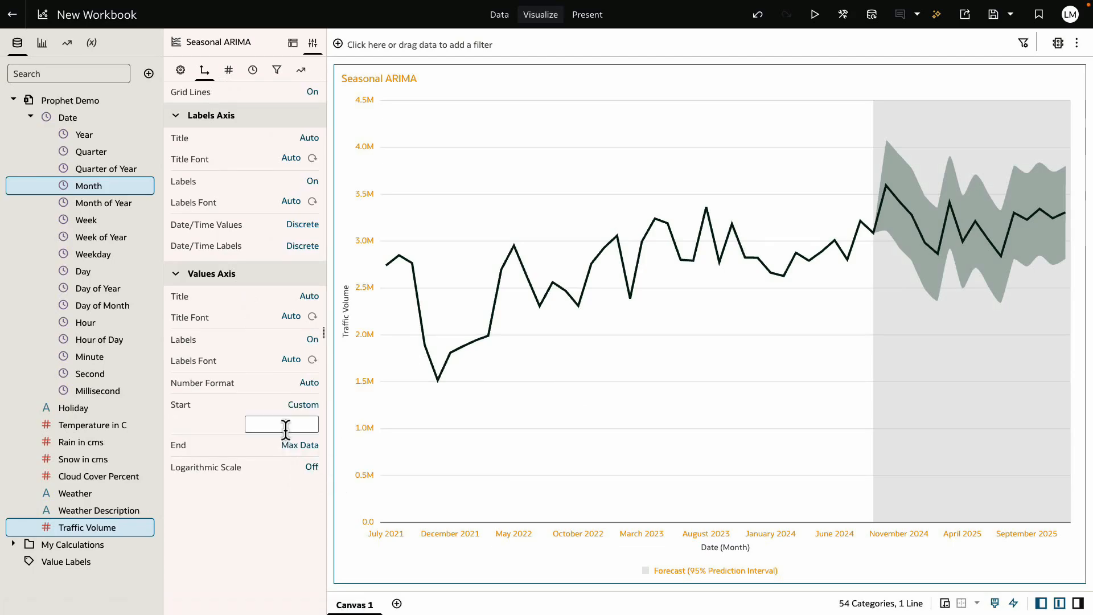
text(0)
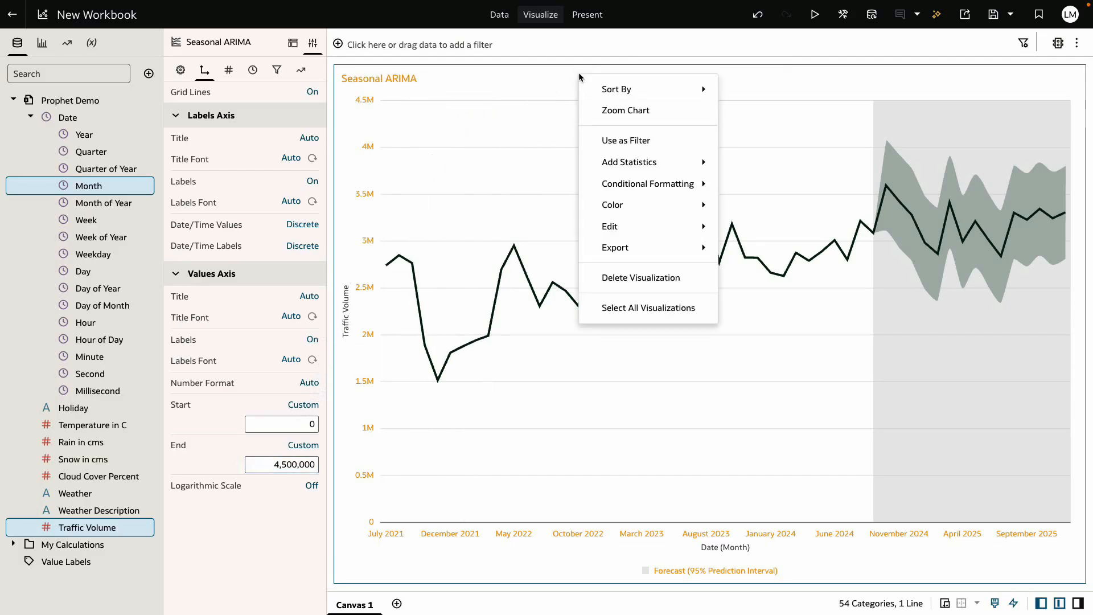
mouse_move(609, 226)
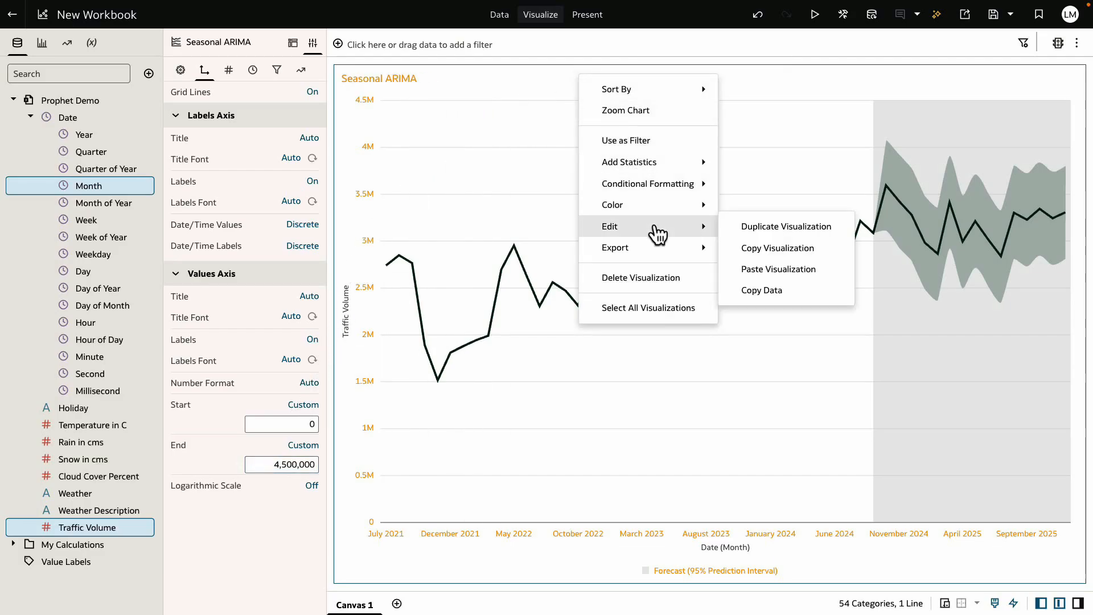
Duplicate the Seasonal ARIMA chart, set the copy's forecast model to ARIMA and title it 'ARIMA'
click(785, 225)
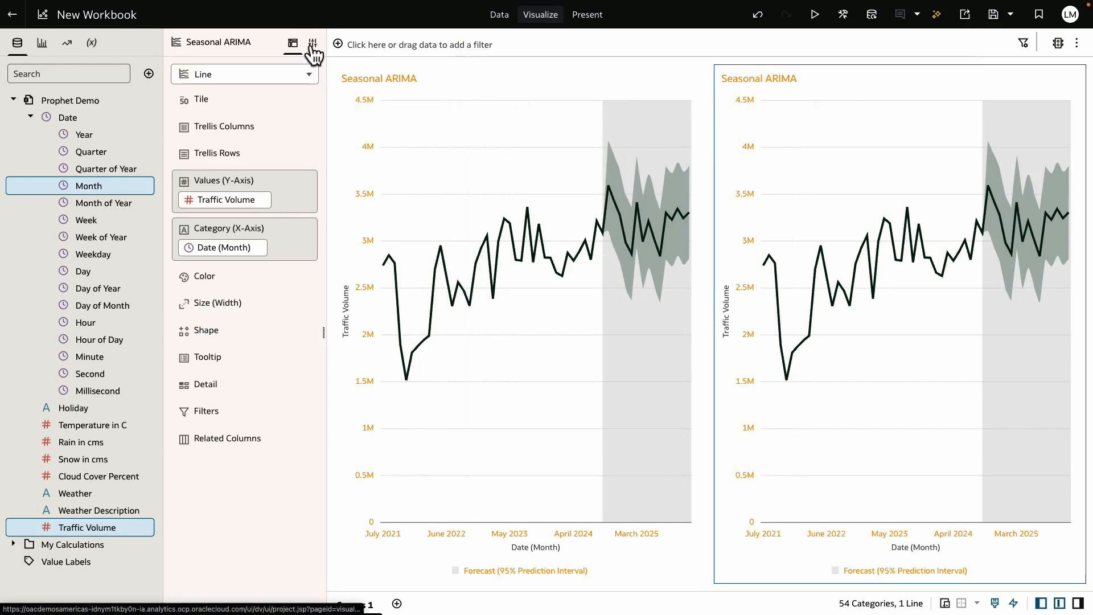
click(312, 42)
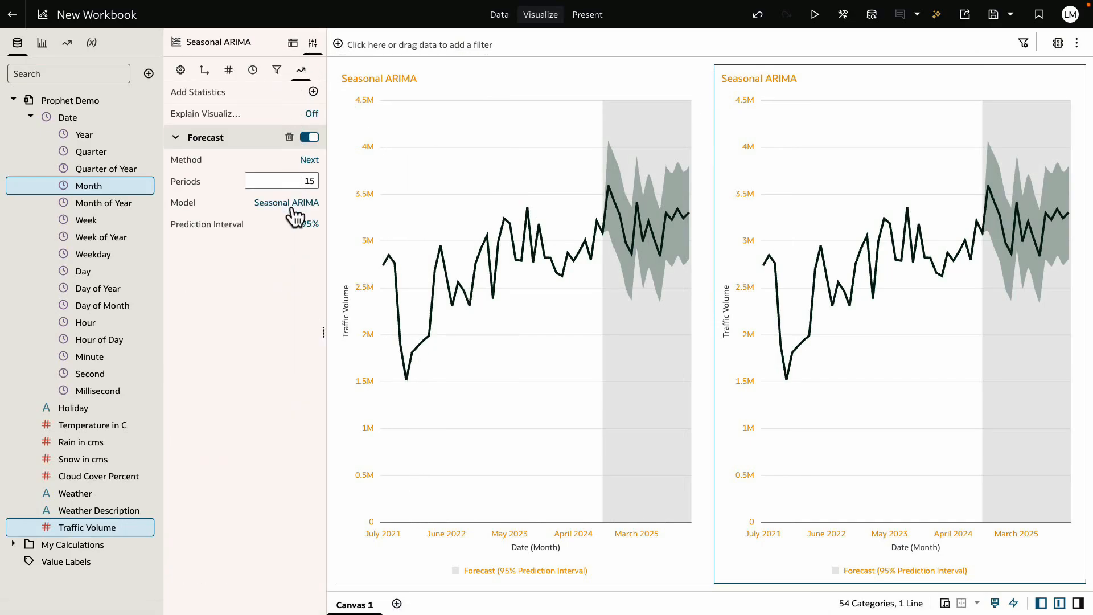
click(287, 203)
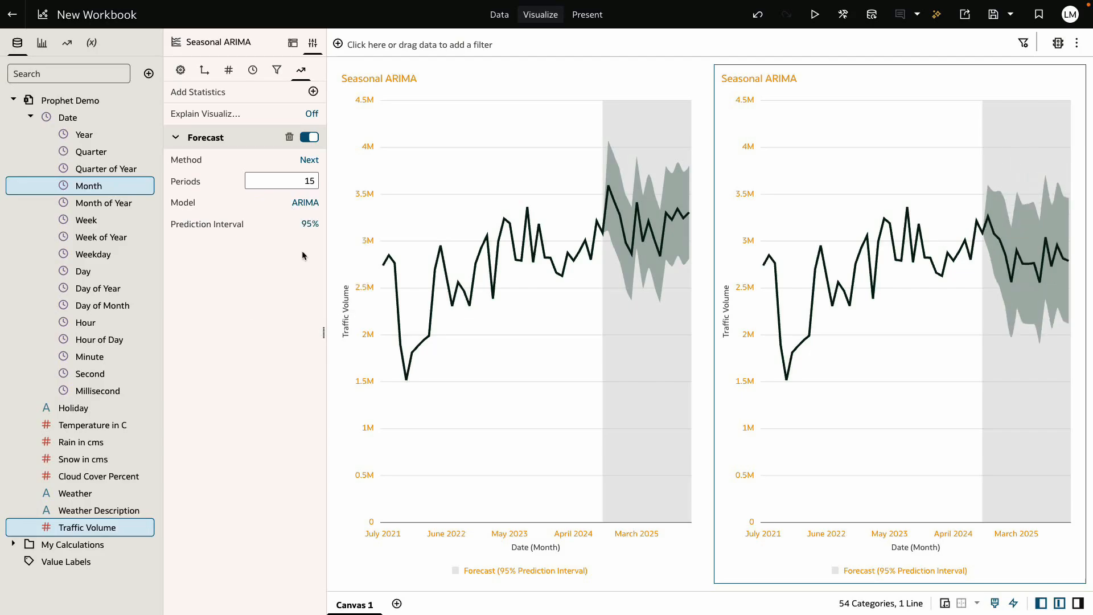
click(180, 70)
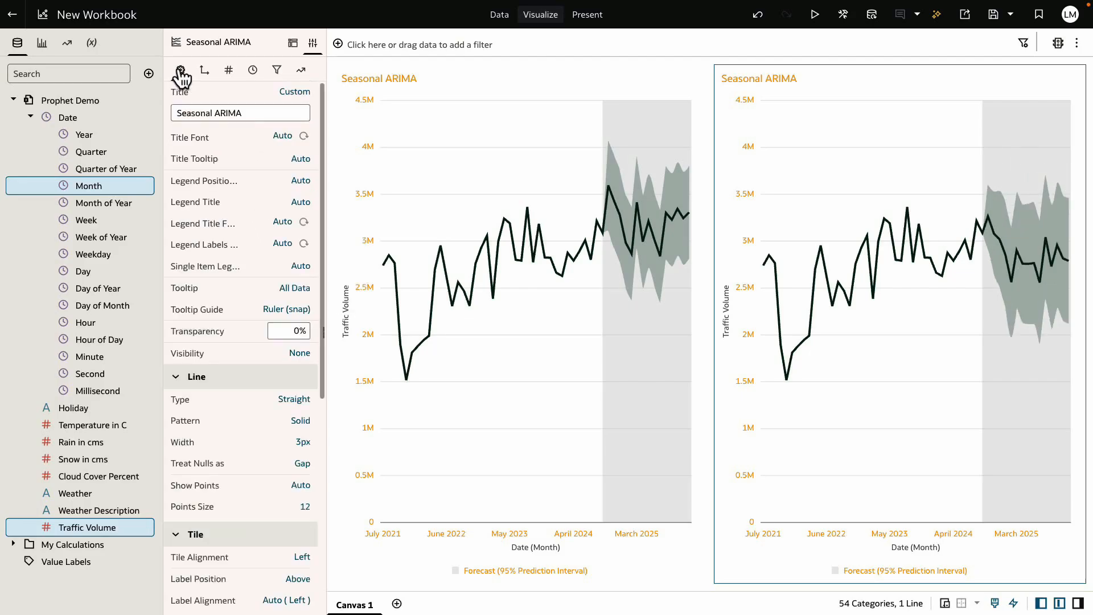
text(ARIMA)
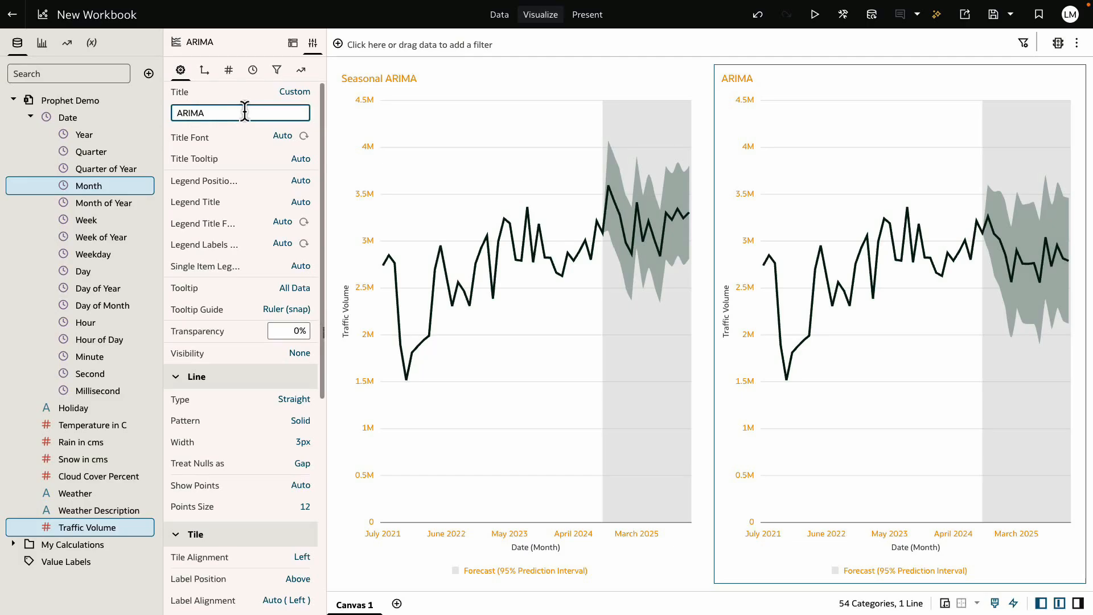
right_click(507, 83)
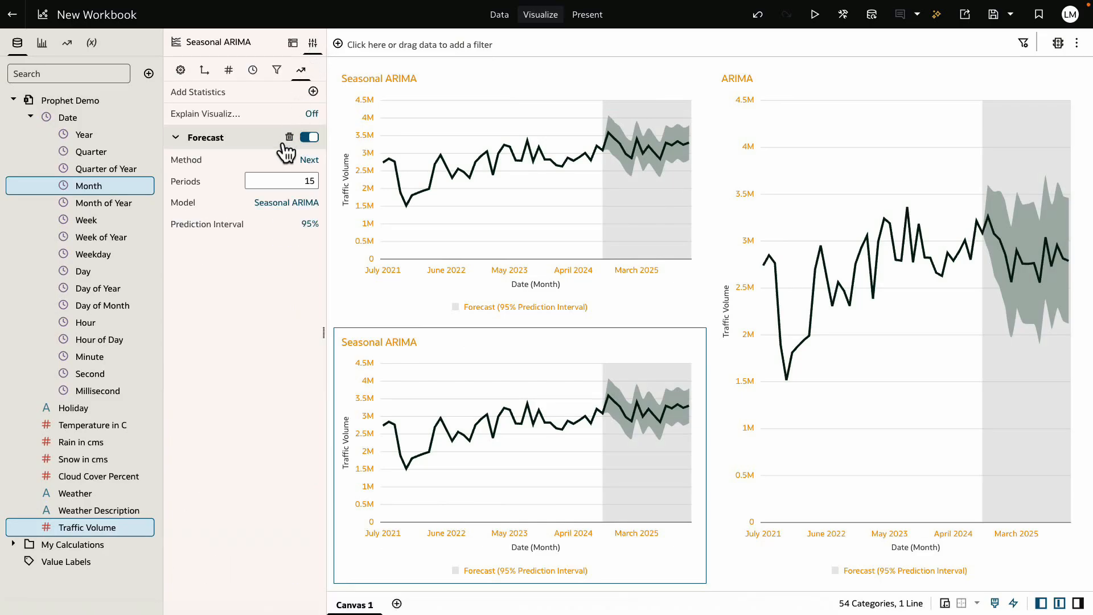
Set the copied chart's forecast model to ETS and its title to 'ETS'
click(286, 203)
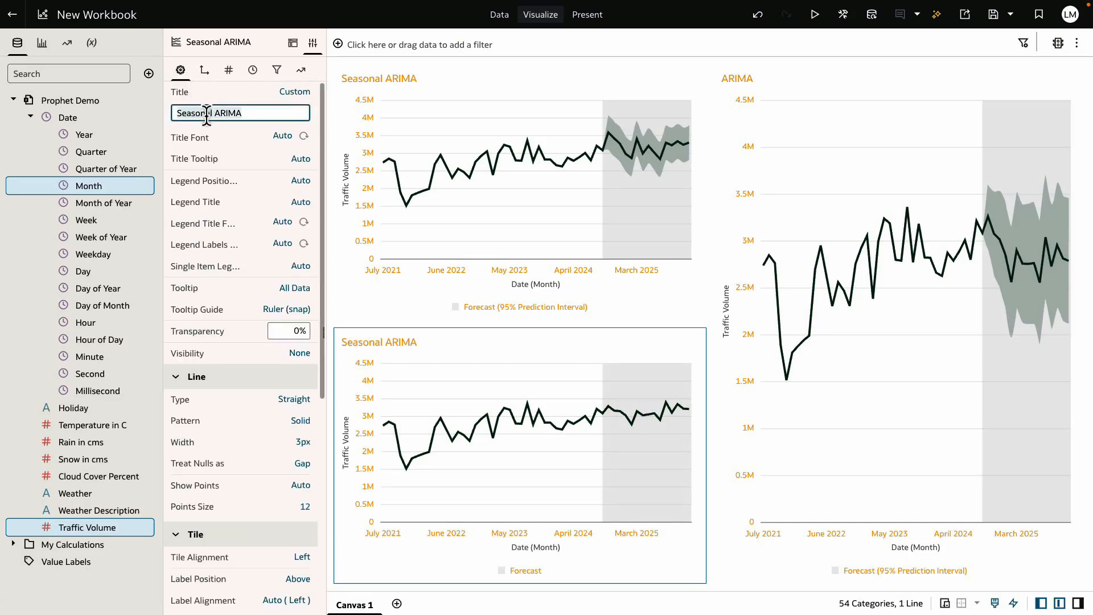
text(ETS)
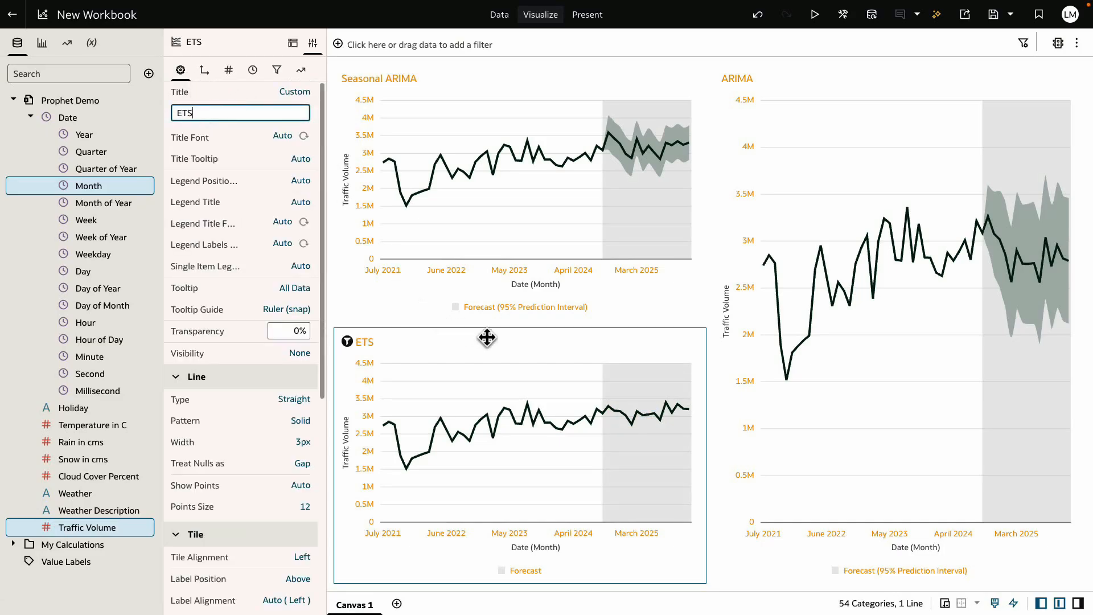
right_click(899, 209)
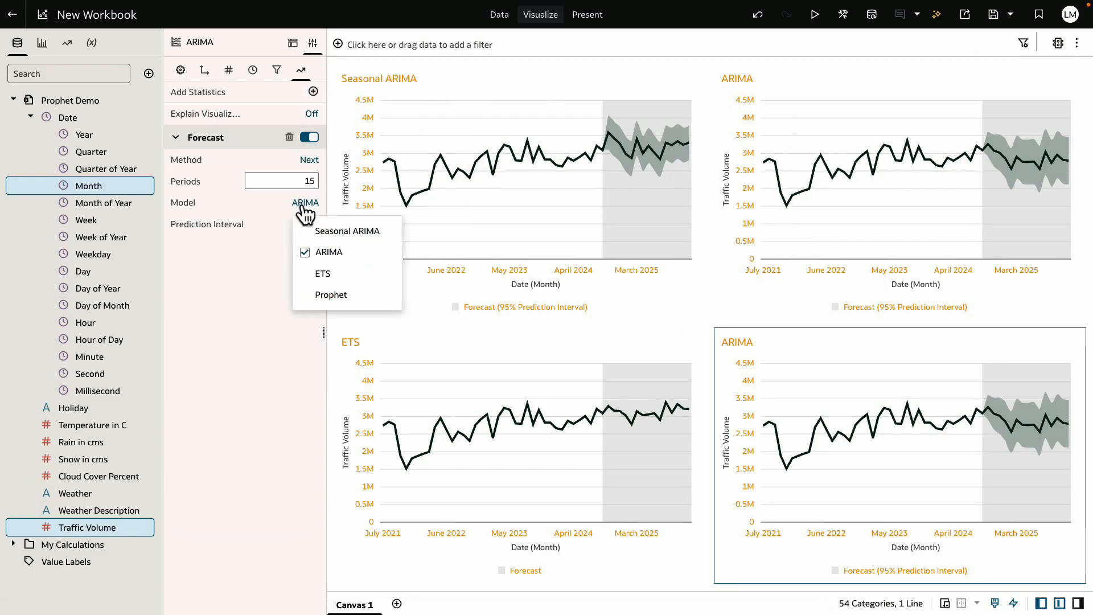
Set the fourth chart's forecast model to Prophet and its title to 'Prophet'
click(331, 294)
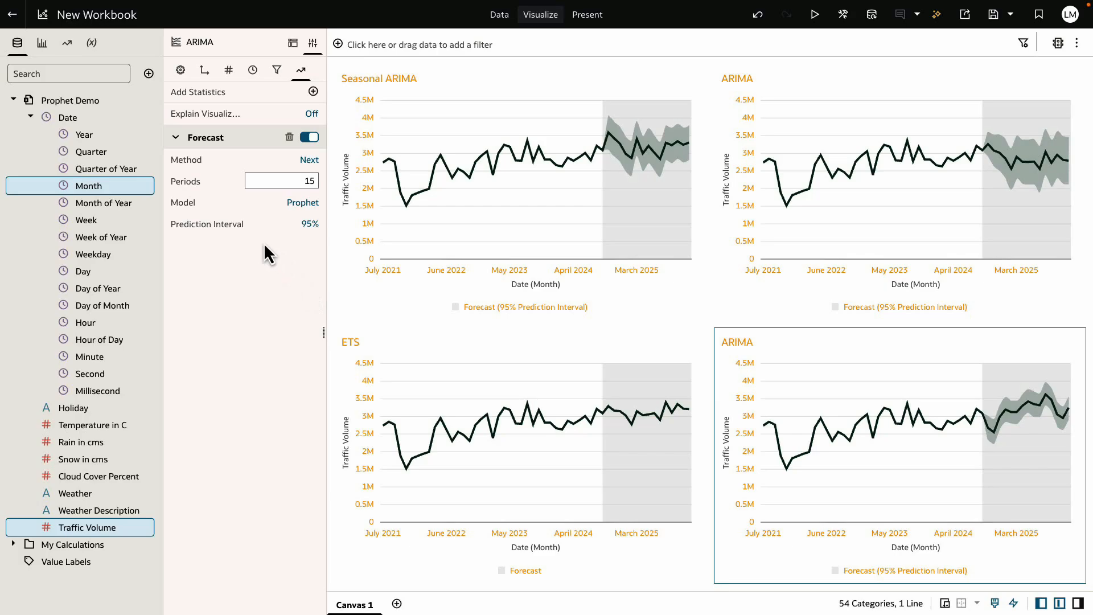
click(180, 69)
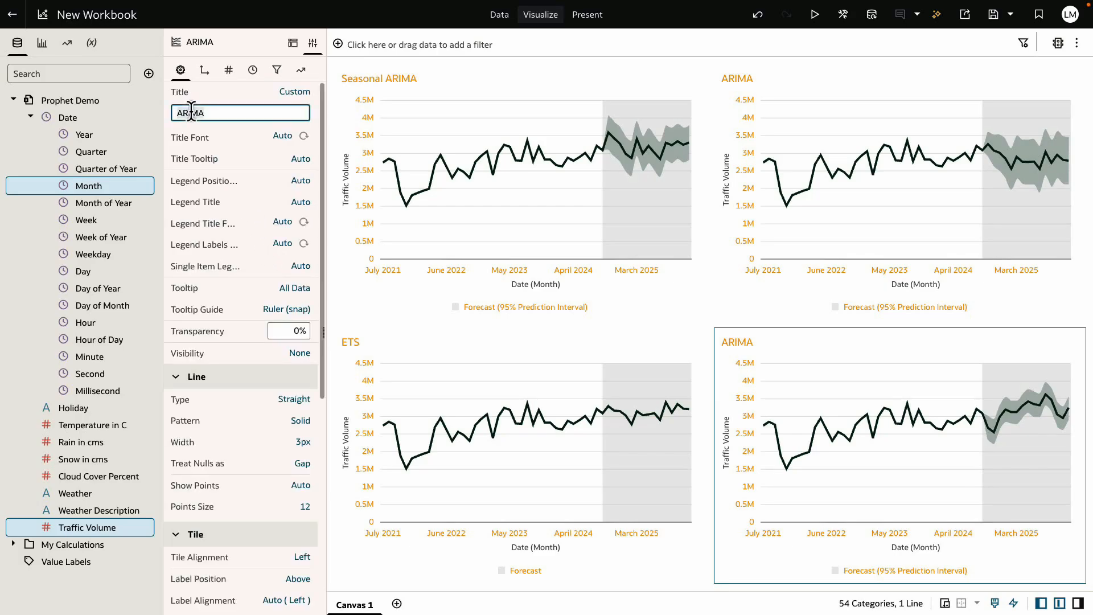
text(Prophet)
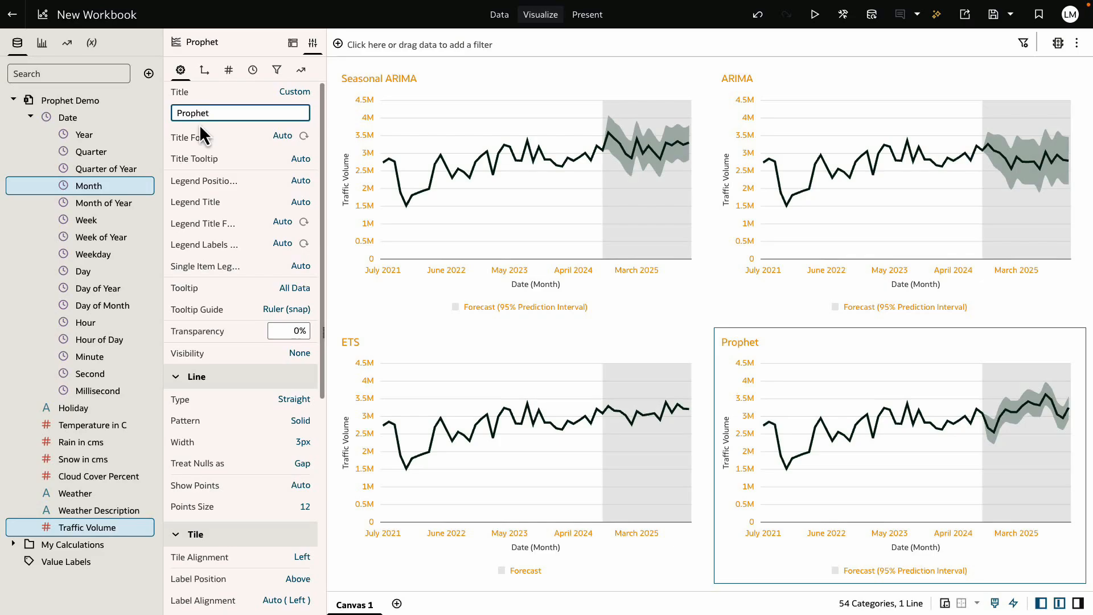
mouse_move(630, 158)
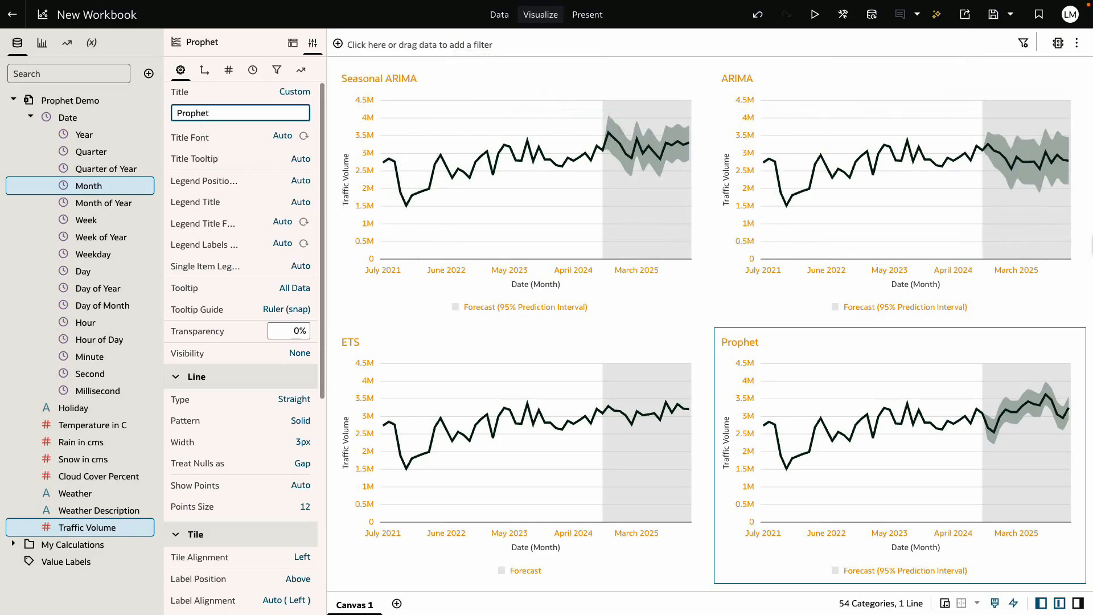
mouse_move(627, 425)
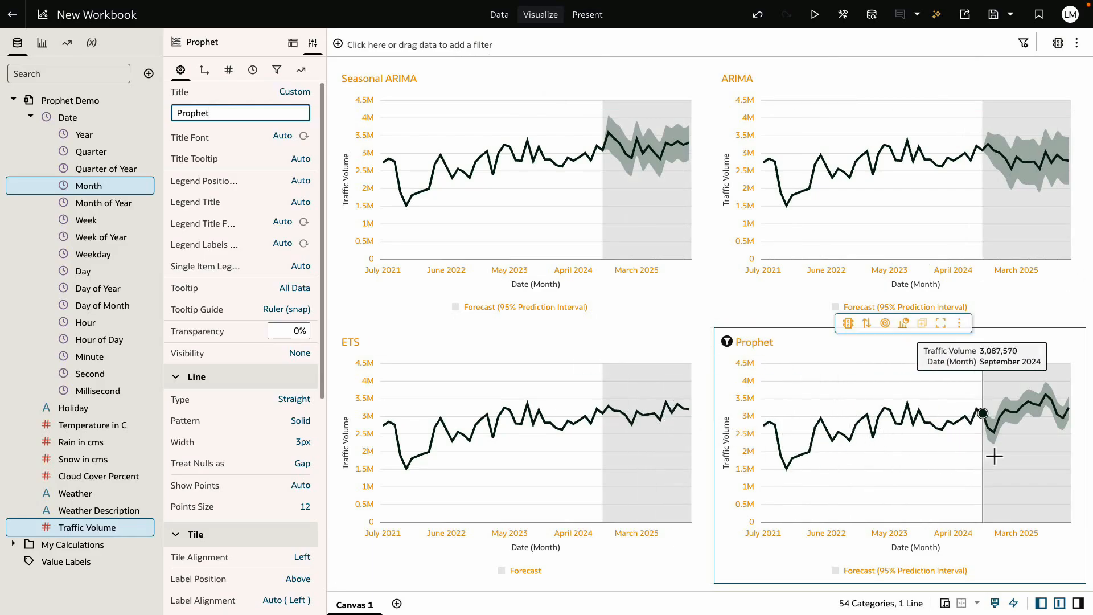
mouse_move(1045, 394)
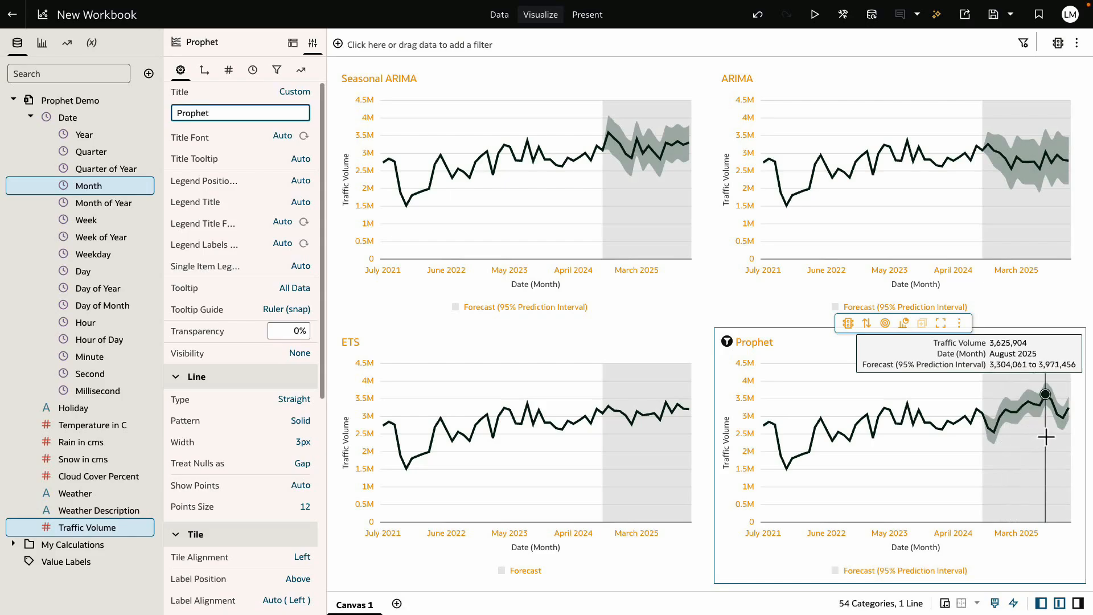
mouse_move(1051, 455)
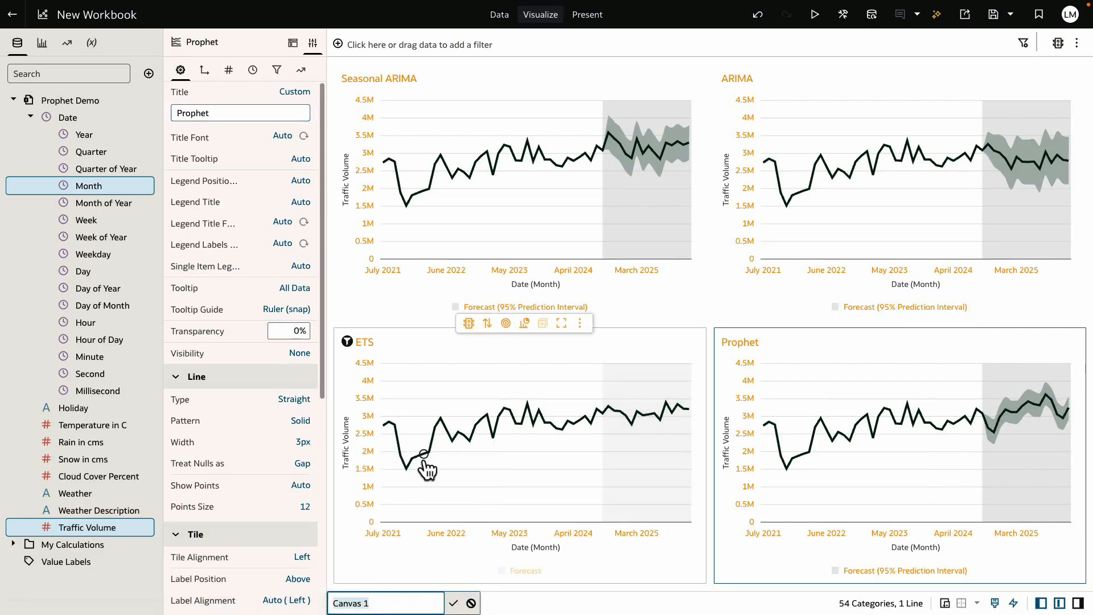
Finish renaming the first canvas 'Traffic Volume' and review which data columns the charts use
click(454, 602)
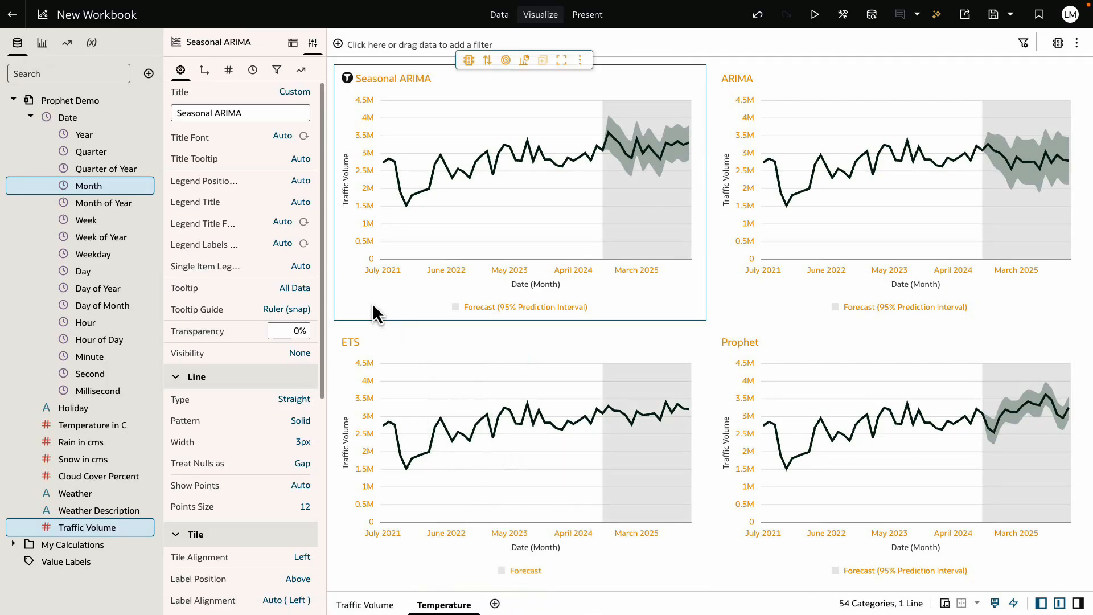
click(204, 70)
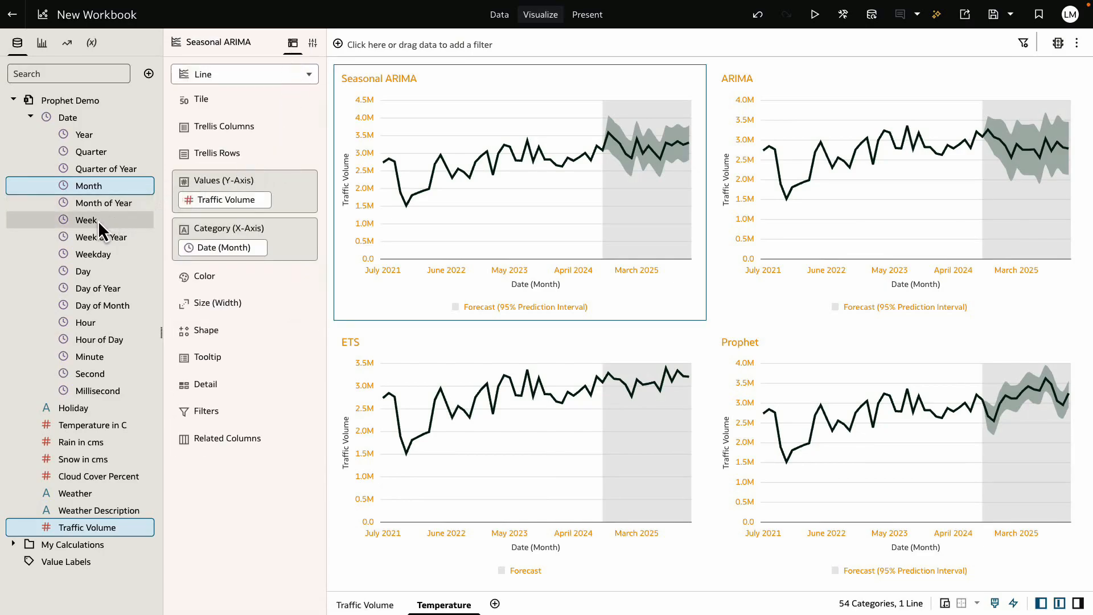
Switch the Temperature canvas charts to the Date (Week) level
click(87, 219)
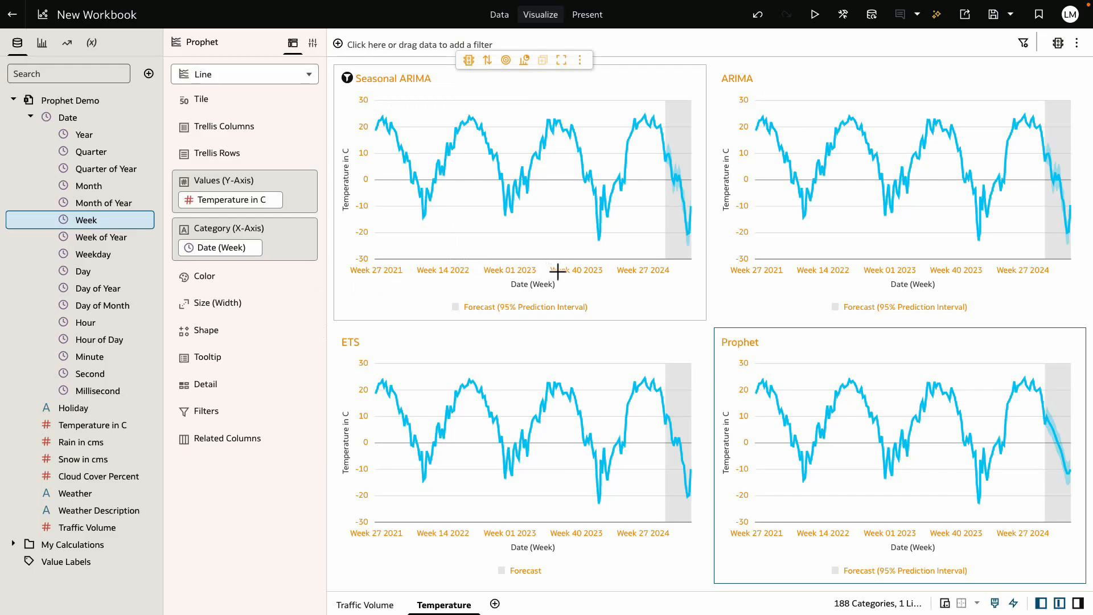
mouse_move(673, 182)
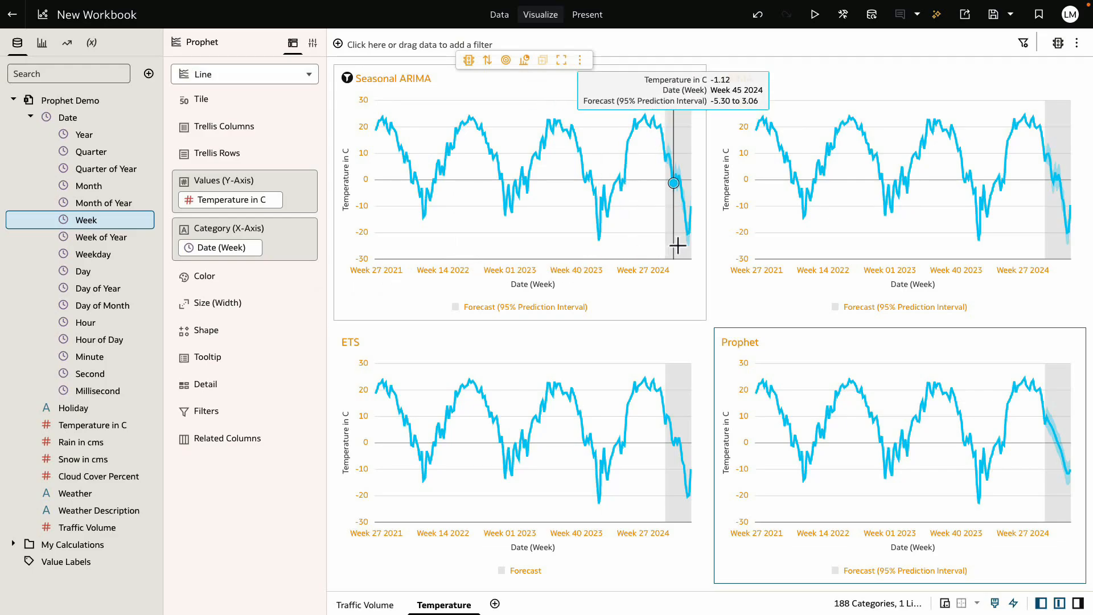
mouse_move(977, 242)
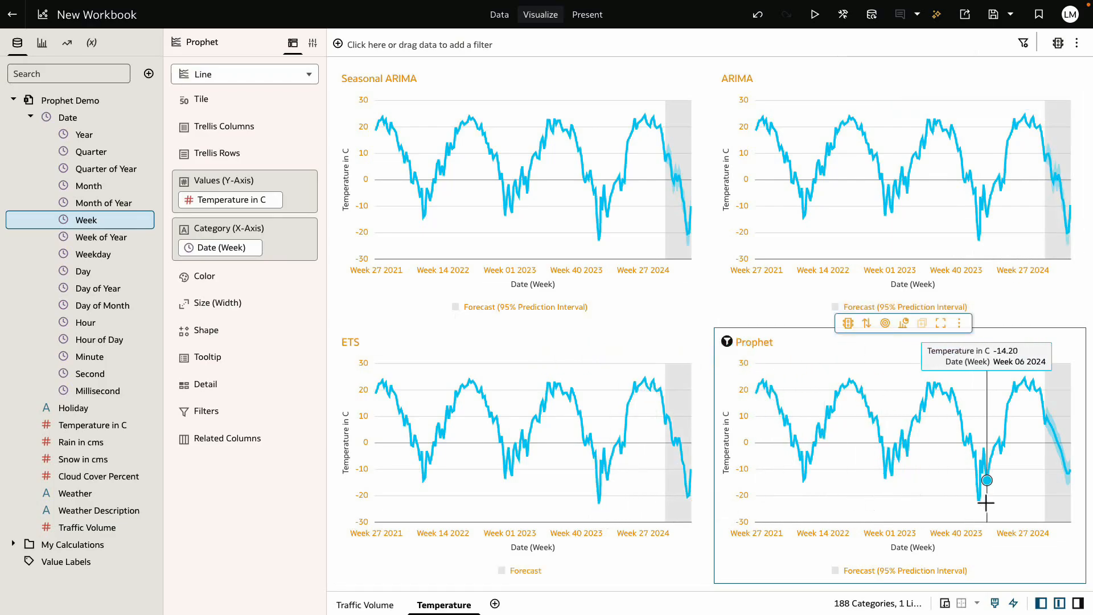
mouse_move(988, 468)
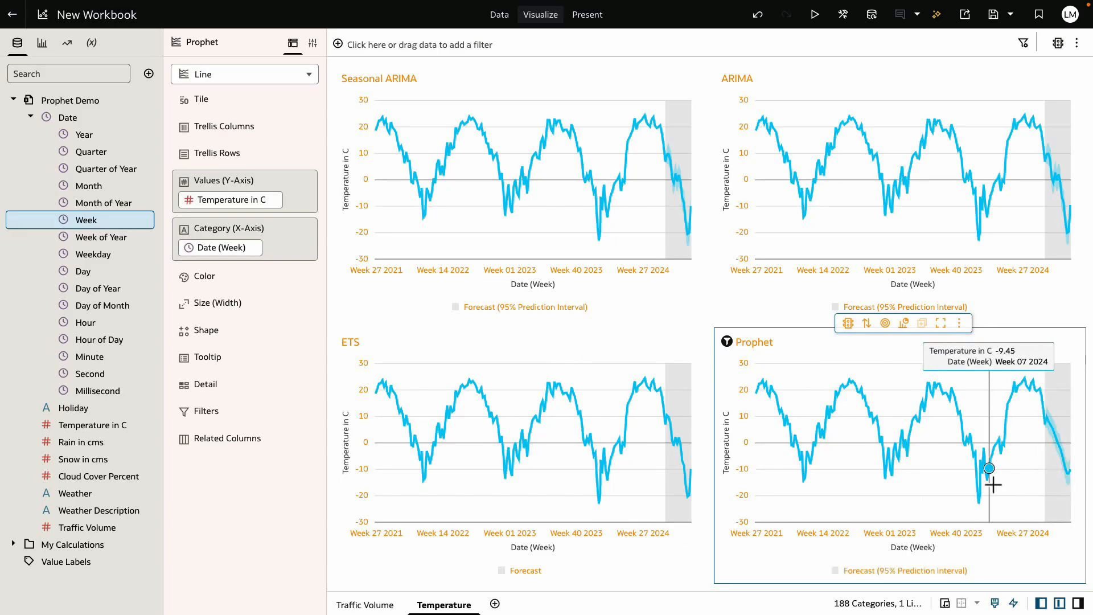
mouse_move(1066, 472)
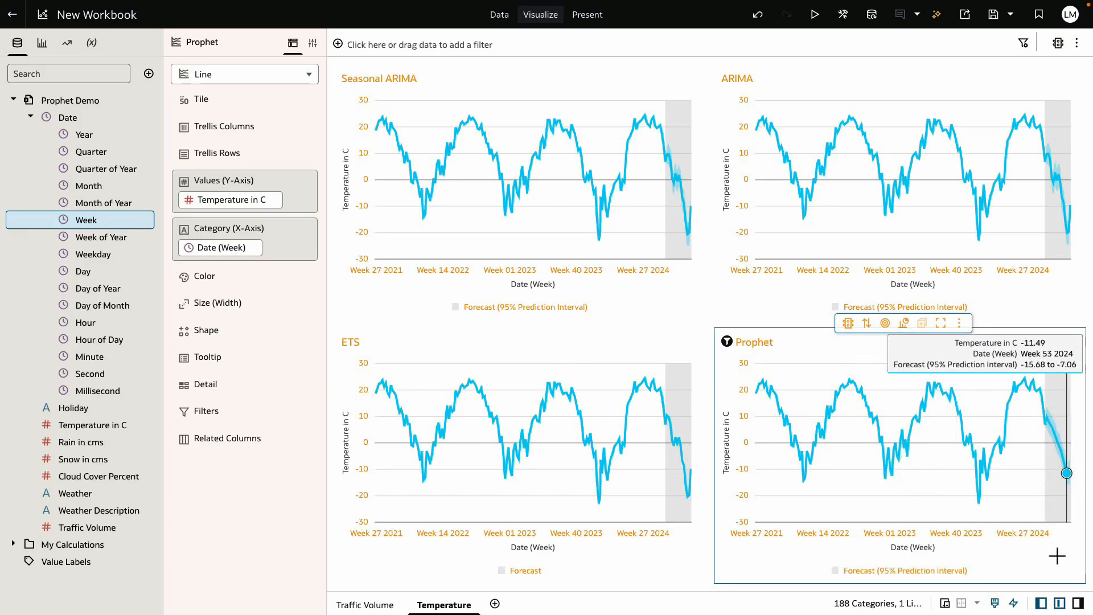
mouse_move(1051, 430)
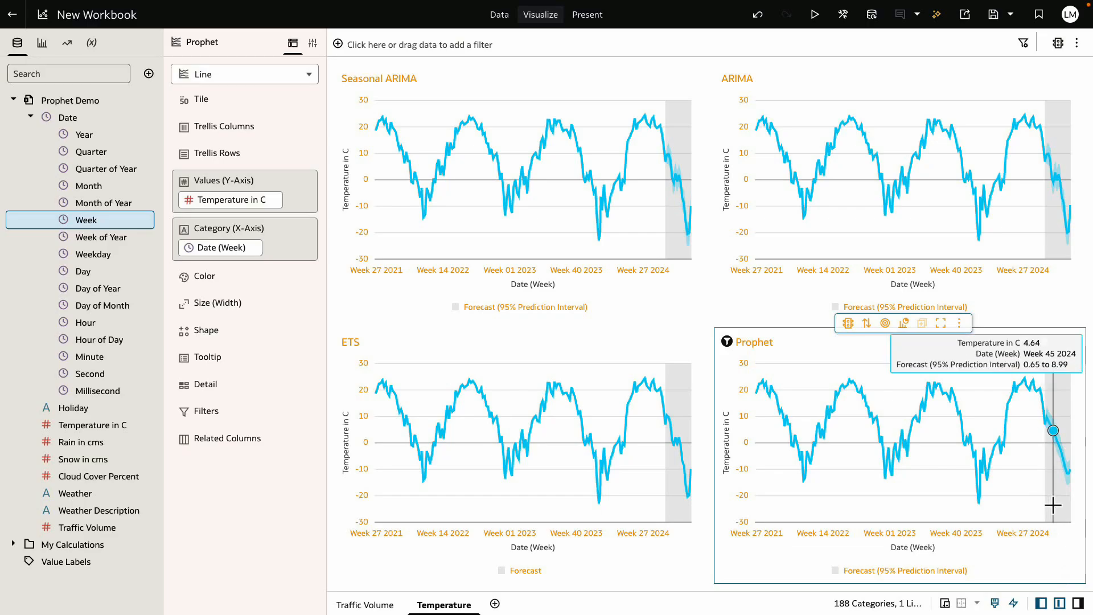